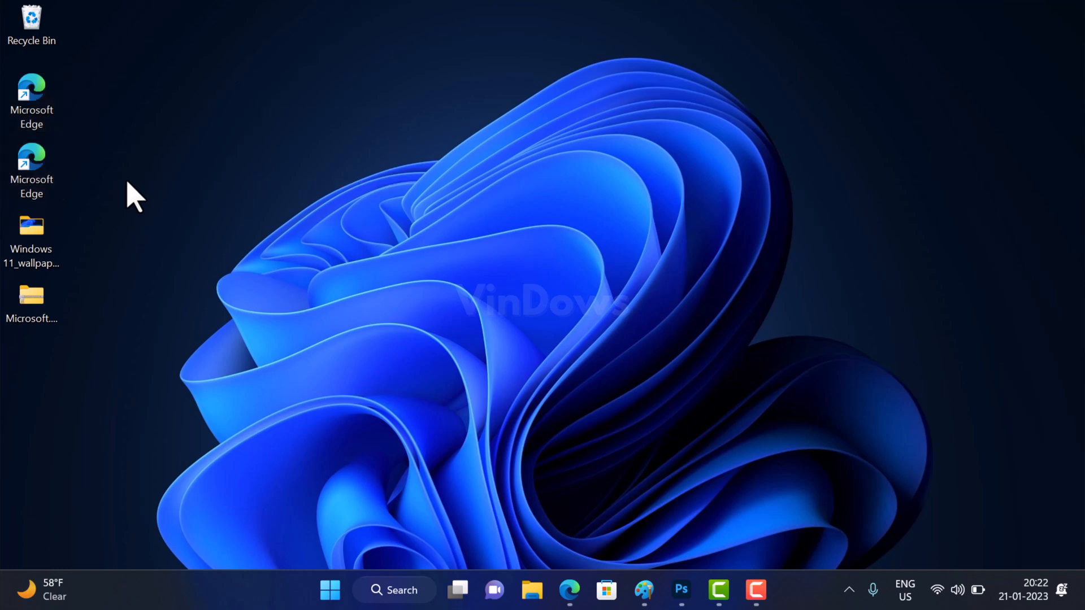
mouse_move(235, 281)
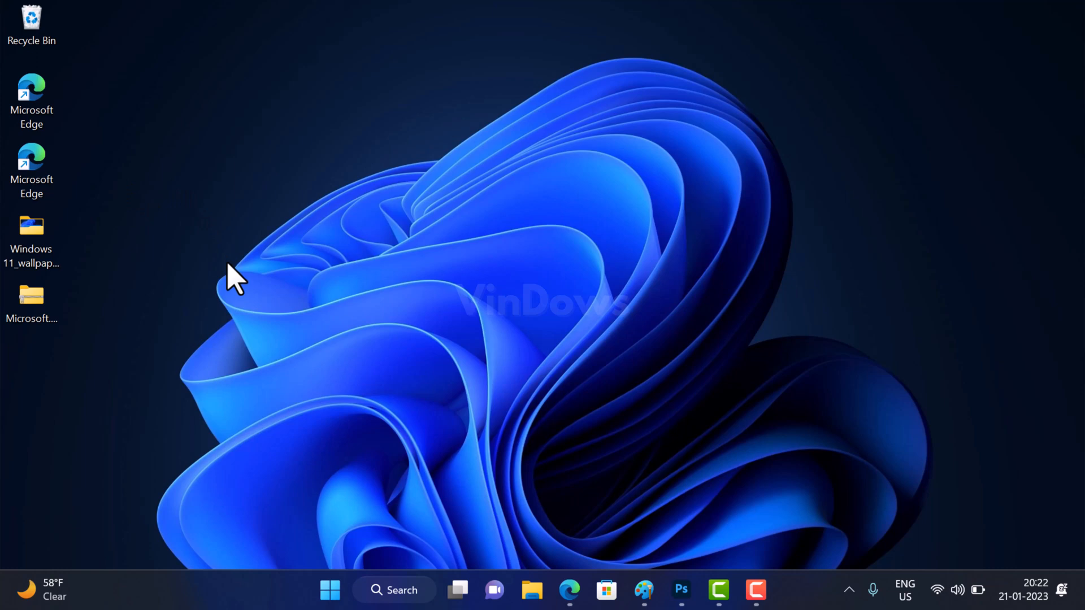
mouse_move(602, 460)
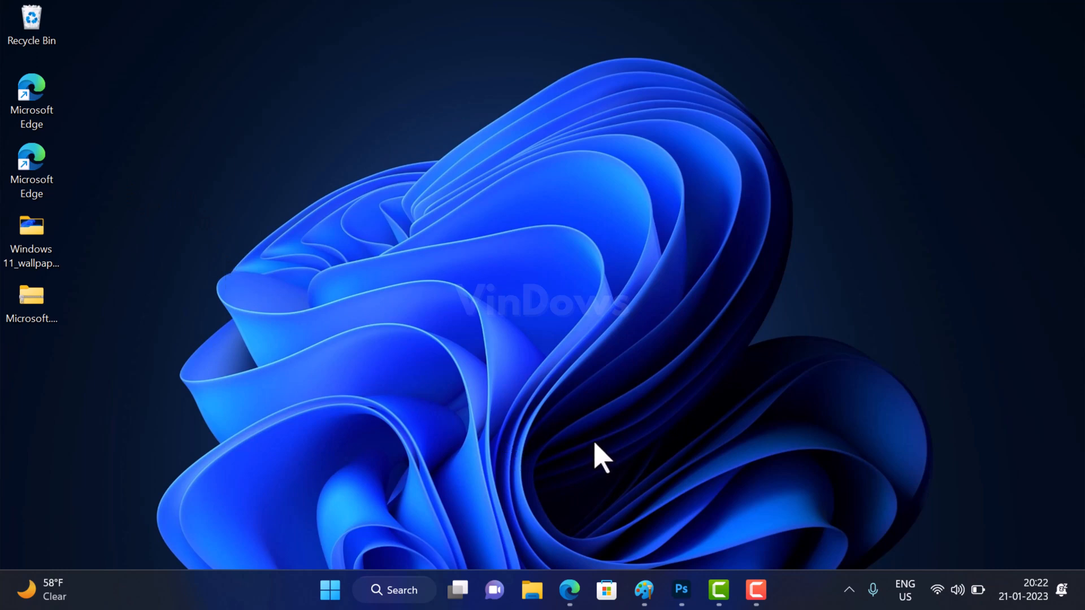
mouse_move(588, 426)
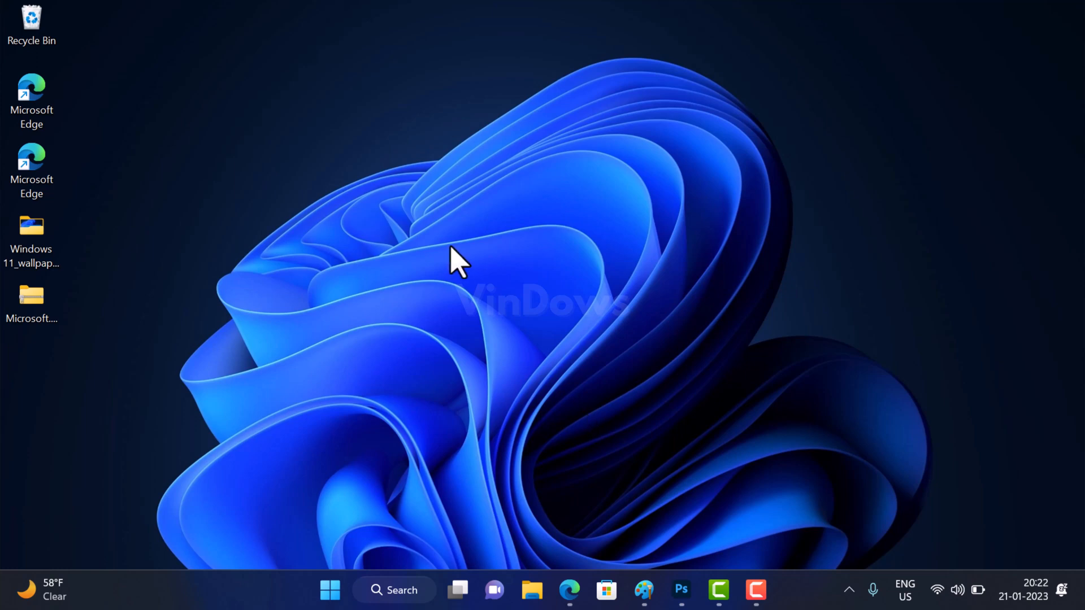
- Create a new text document on the desktop and open it in Notepad
right_click(460, 263)
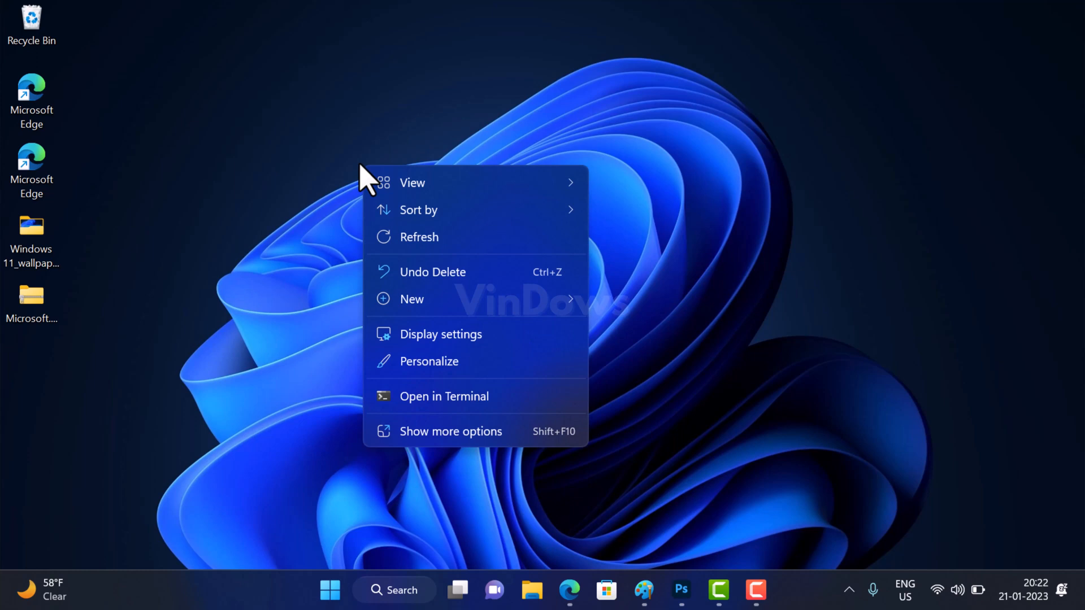
left_click(411, 299)
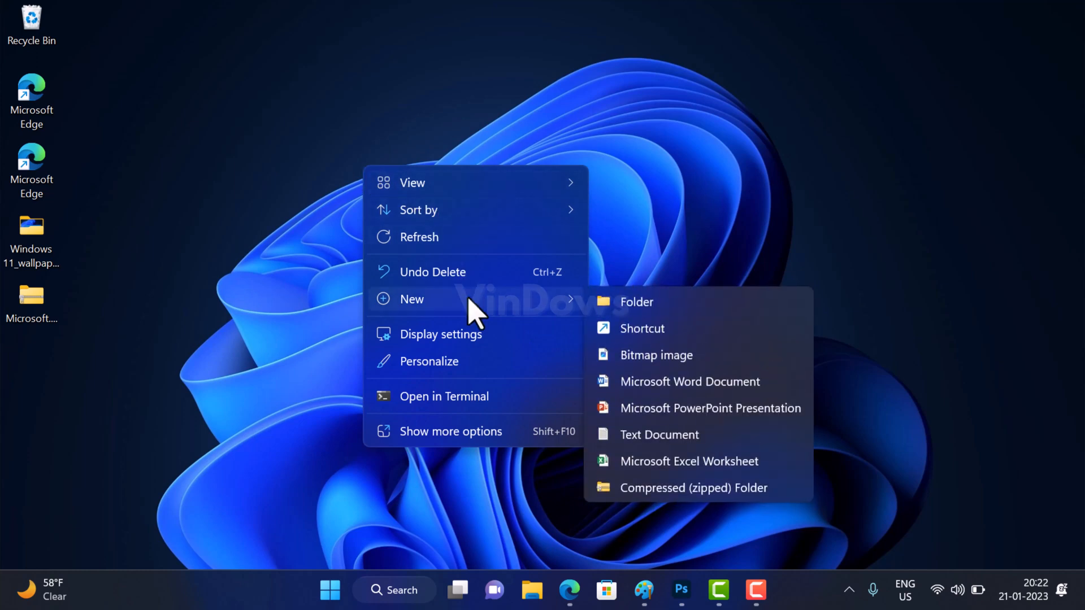
left_click(657, 435)
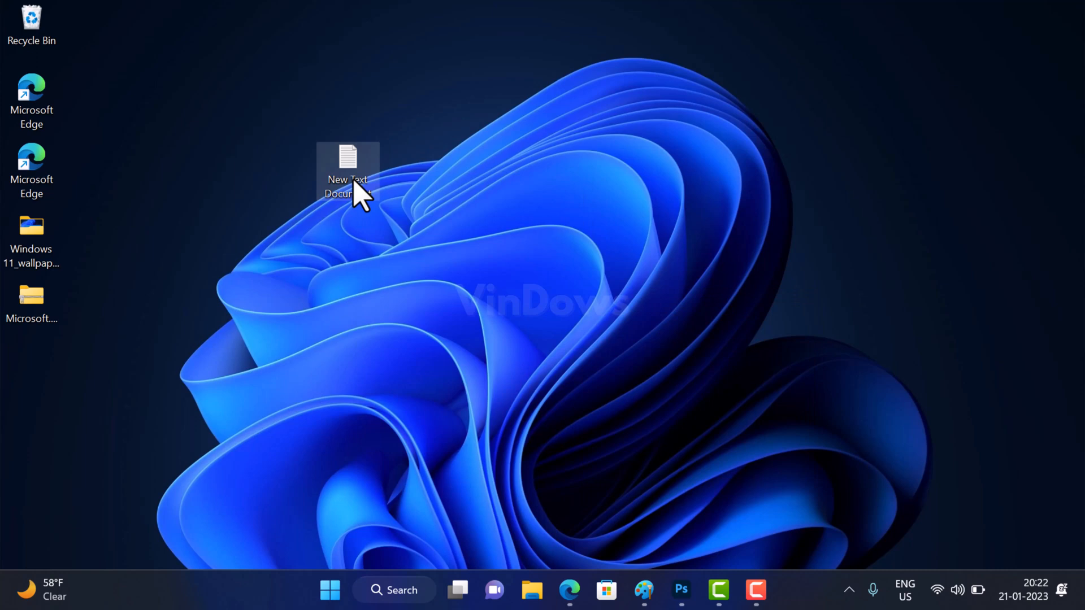
double_click(348, 172)
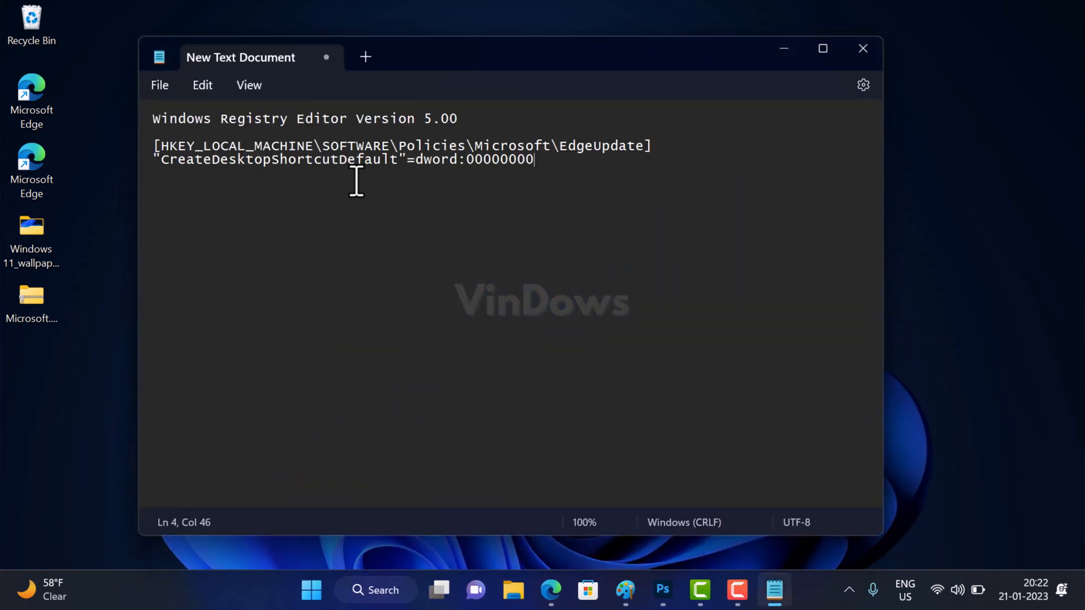
mouse_move(218, 132)
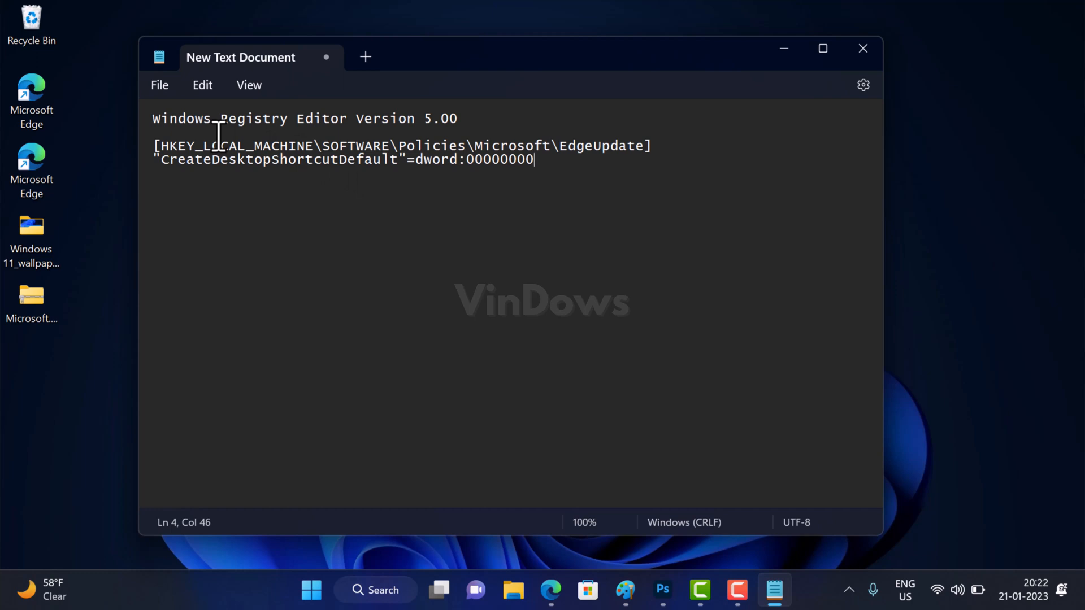
- Save the registry script to the Desktop as edge.reg via Save As
left_click(159, 84)
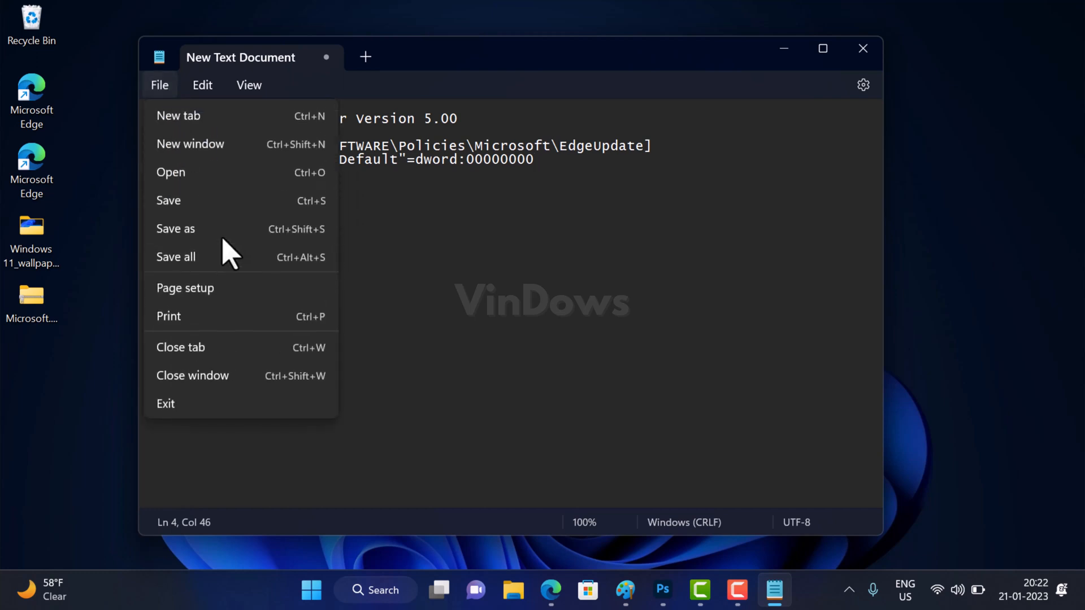
left_click(175, 228)
type("edge.")
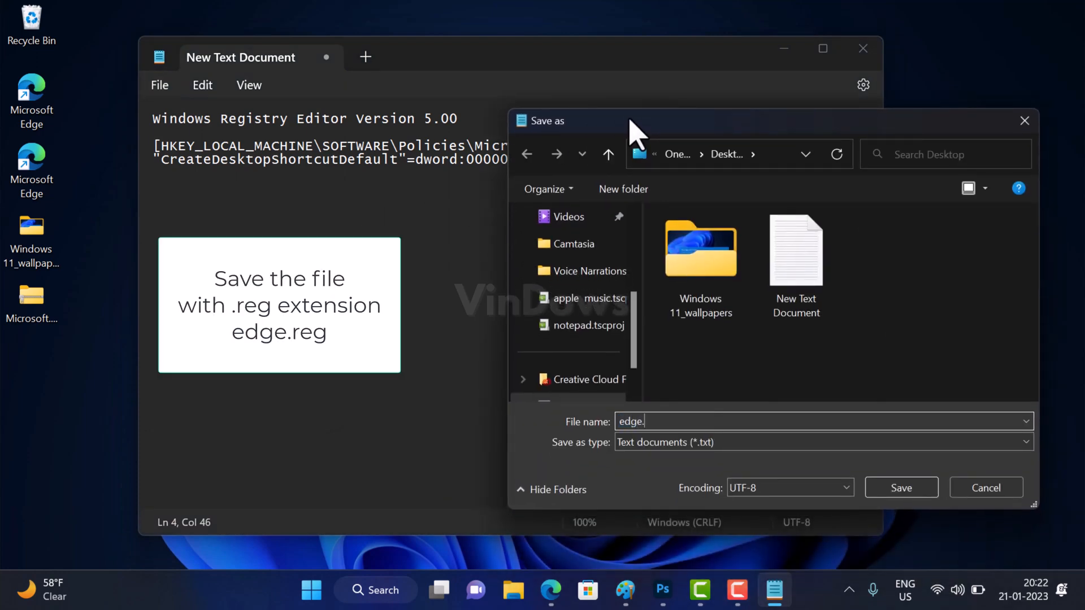
type("reg")
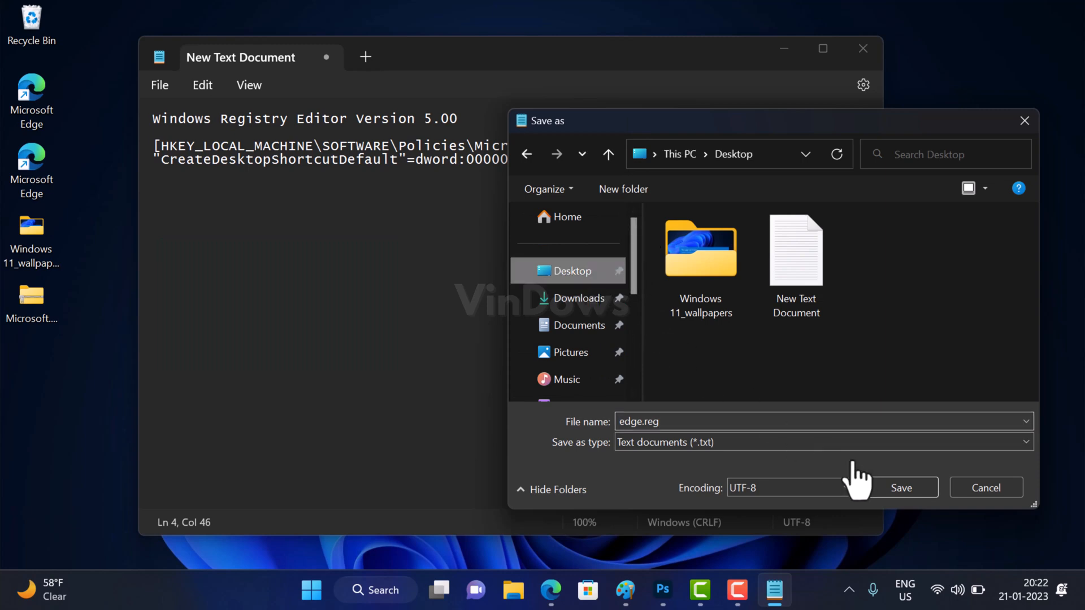
left_click(900, 488)
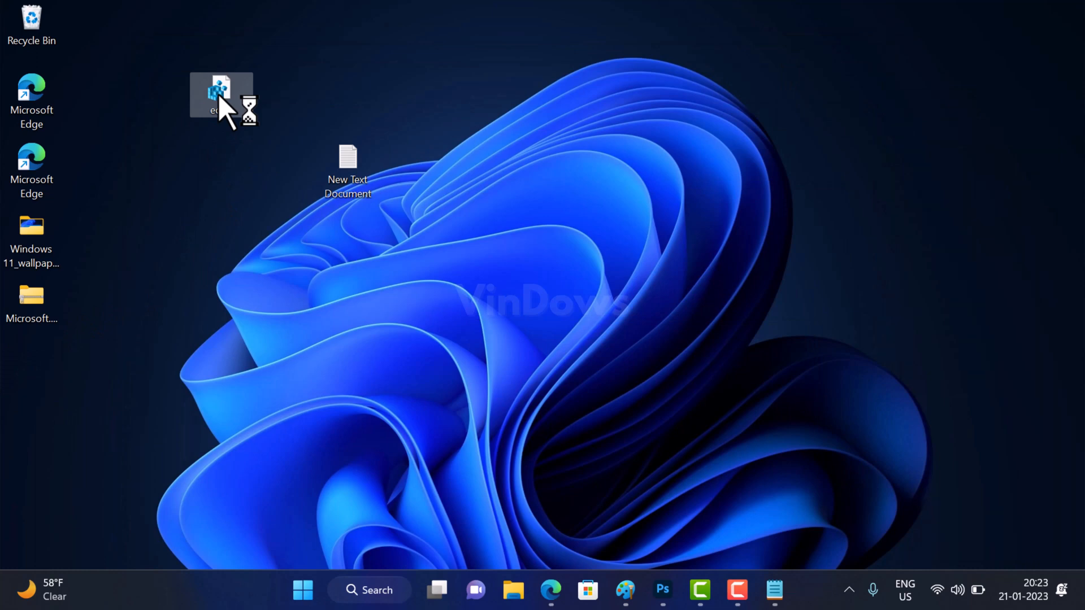
- Run edge.reg, confirm UAC and the warning, and dismiss the success message
double_click(221, 95)
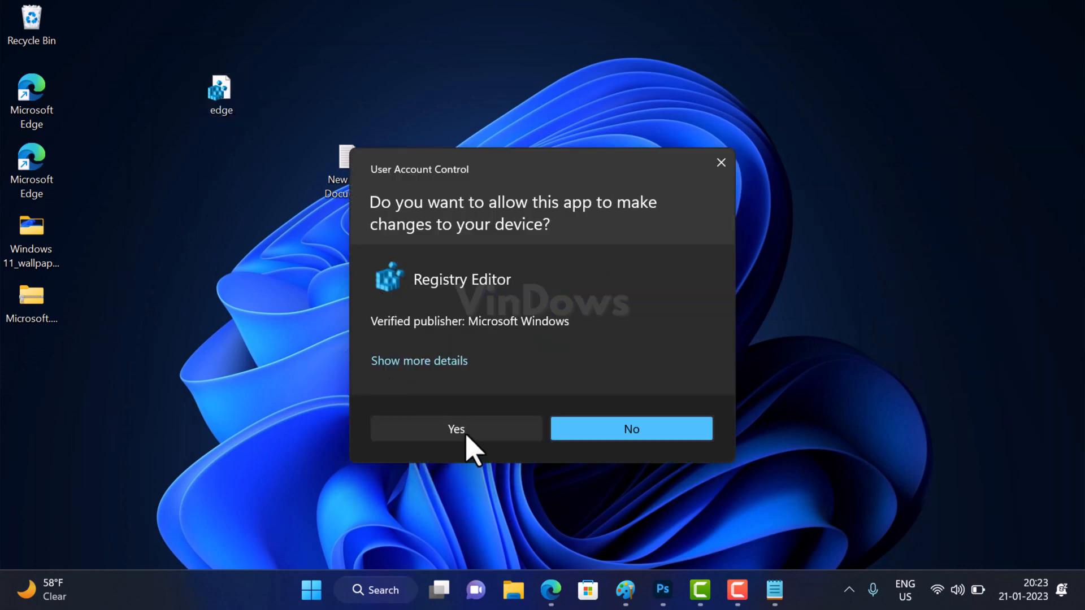
left_click(456, 428)
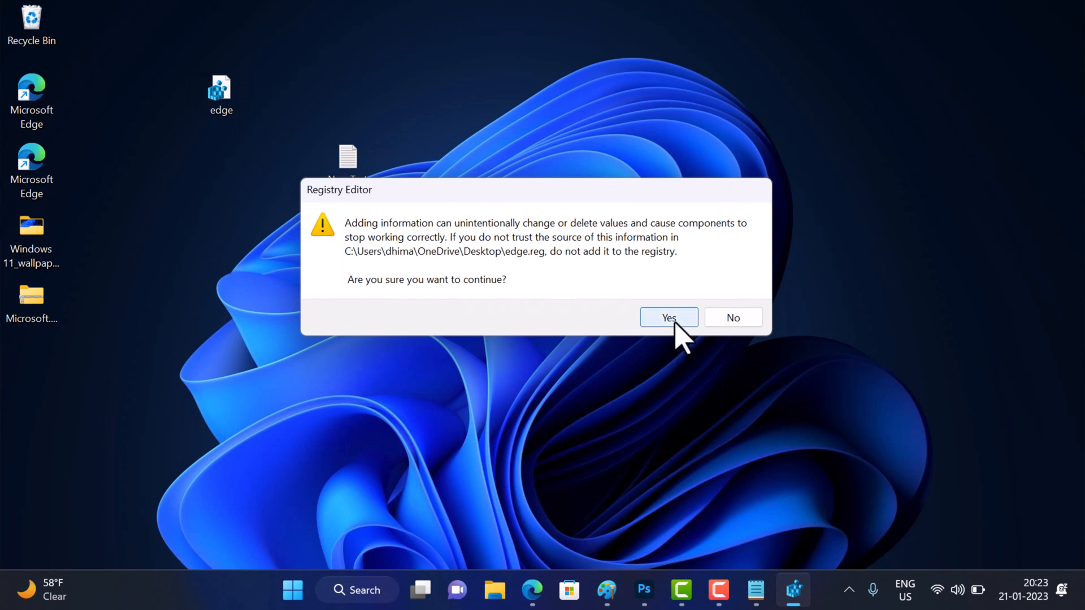
left_click(668, 317)
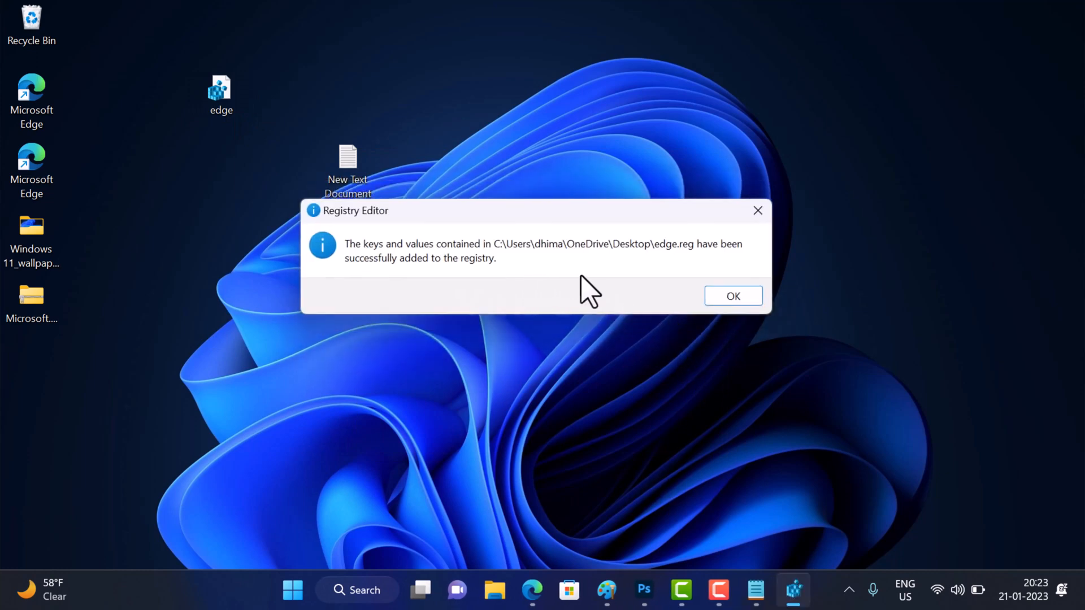
left_click(731, 296)
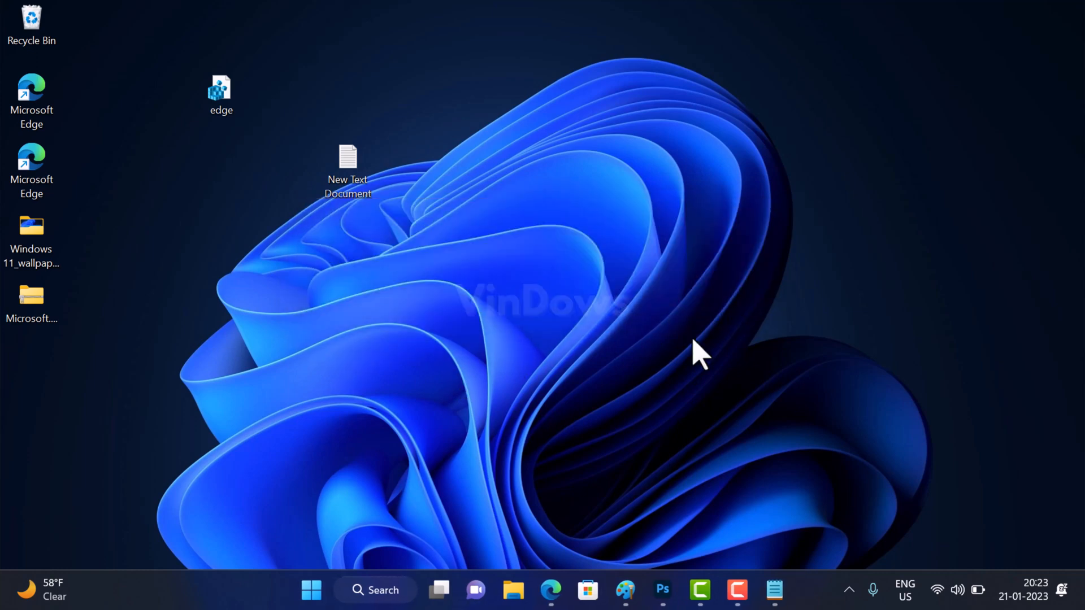
mouse_move(974, 35)
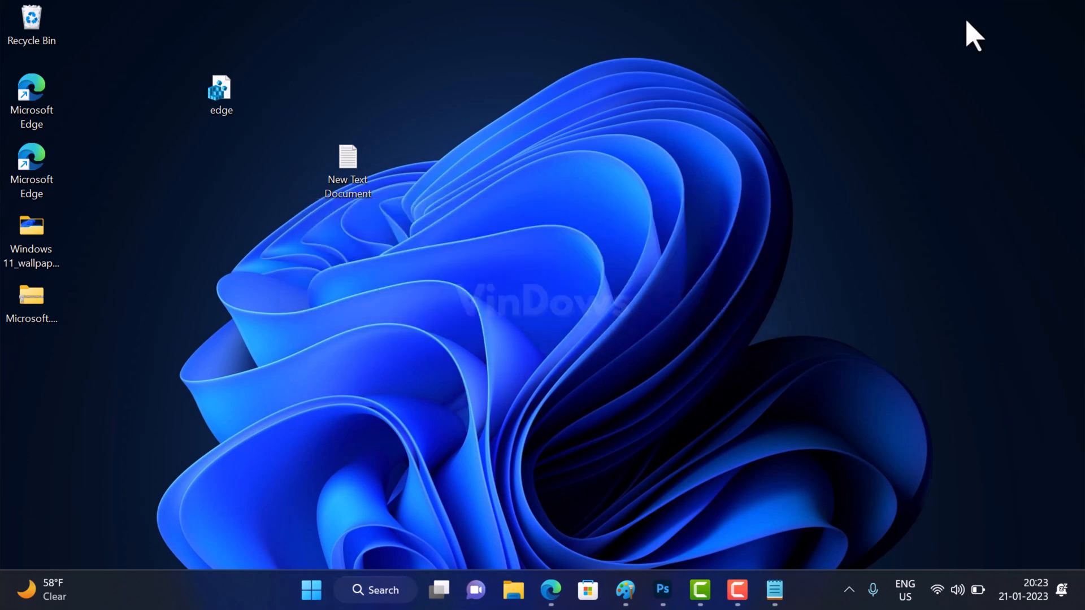